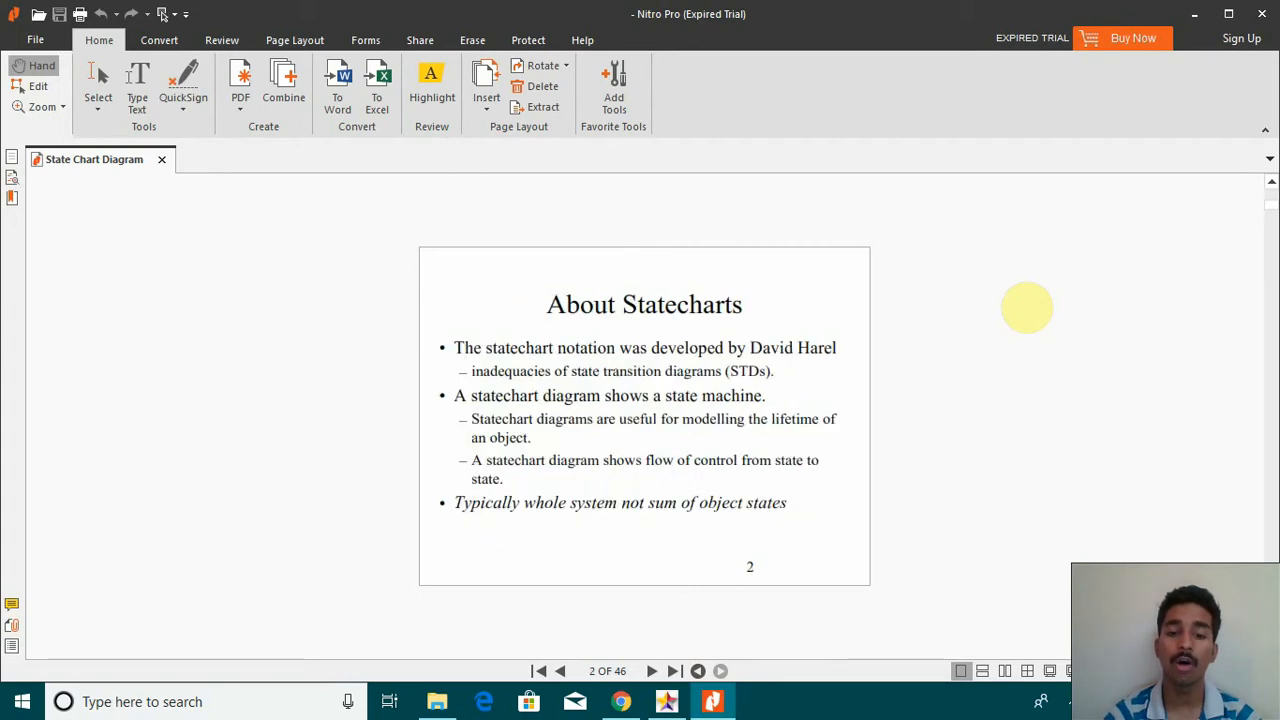
Advance from page 2 through the Statecharts and States slides to the Simple Statechart example on page 8
left_click(652, 672)
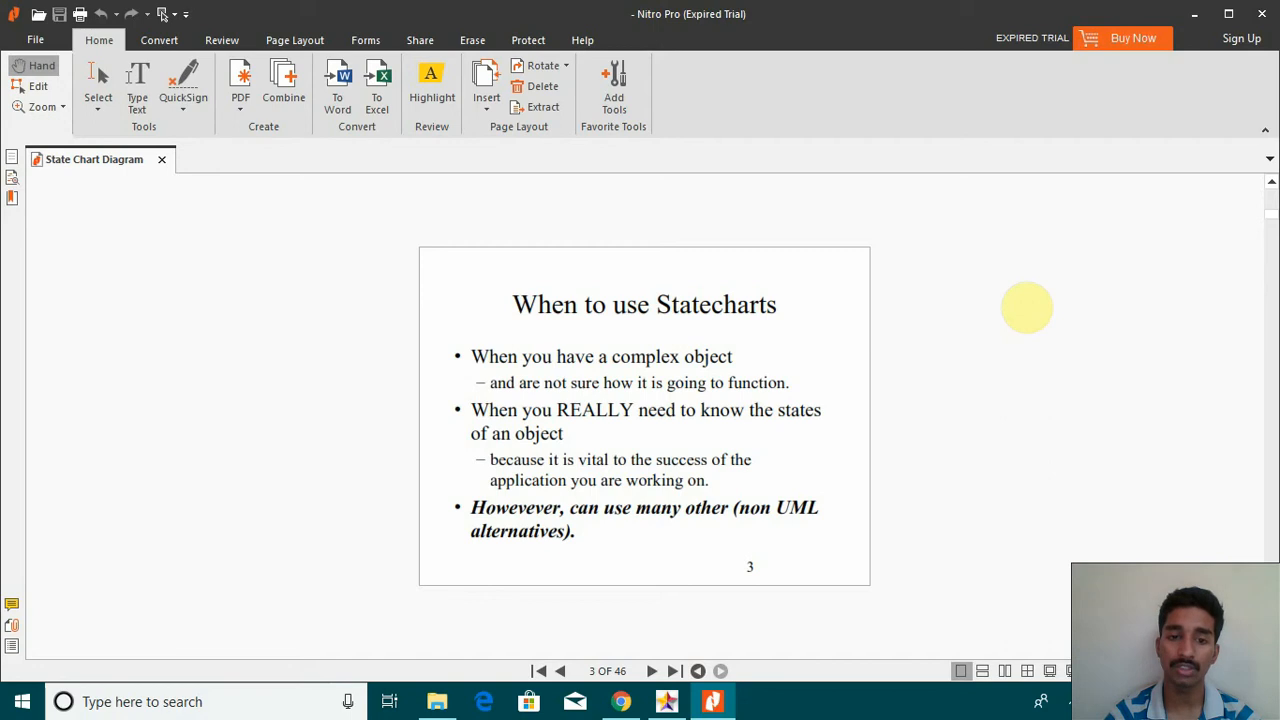
left_click(652, 672)
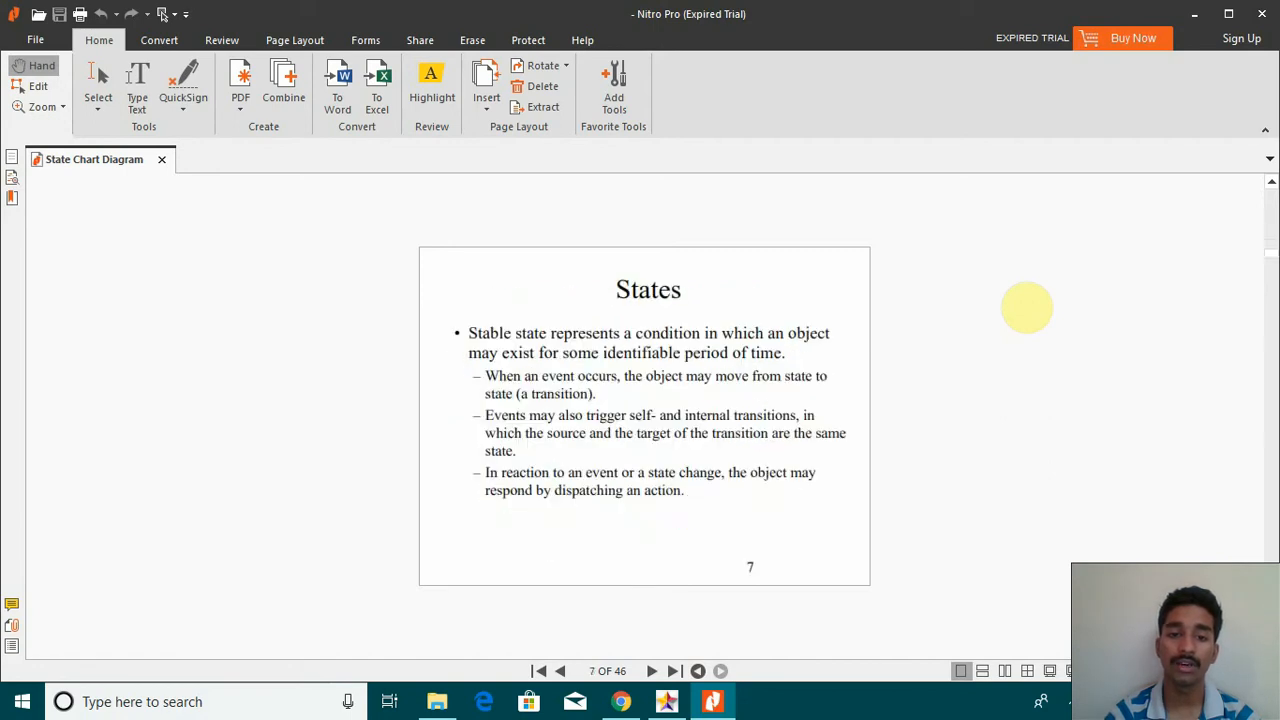
left_click(652, 672)
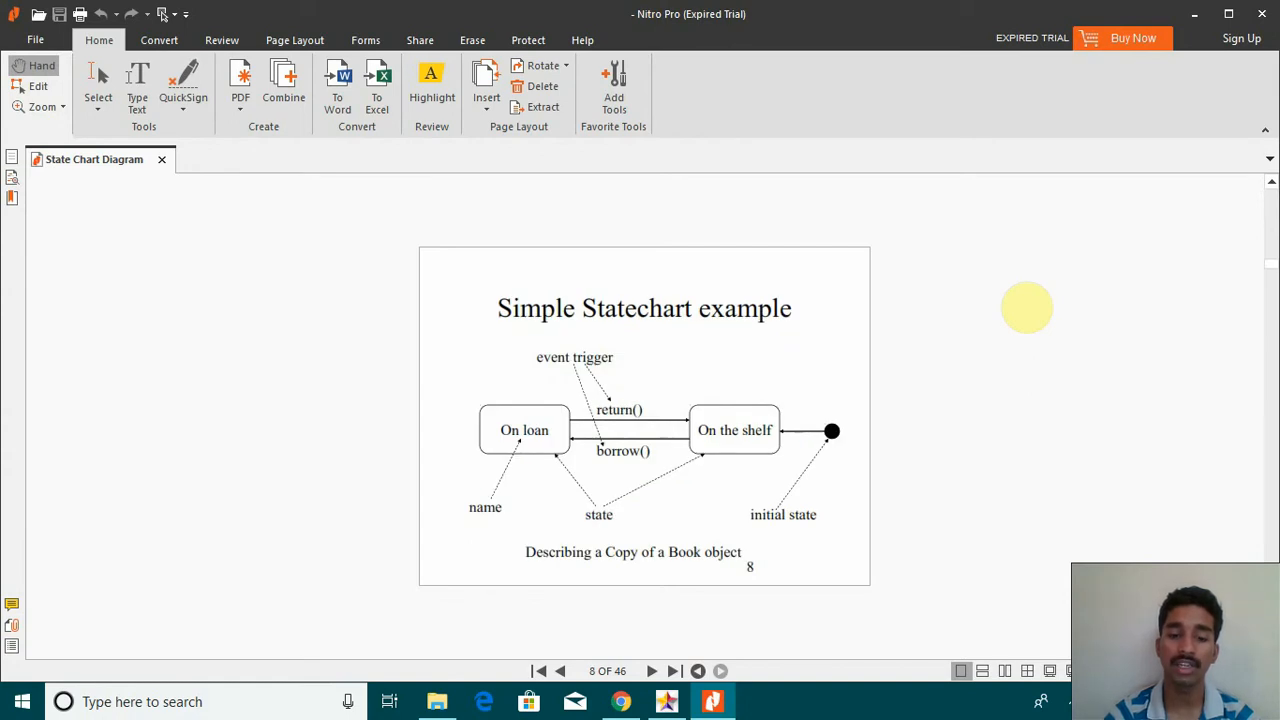
mouse_move(478, 482)
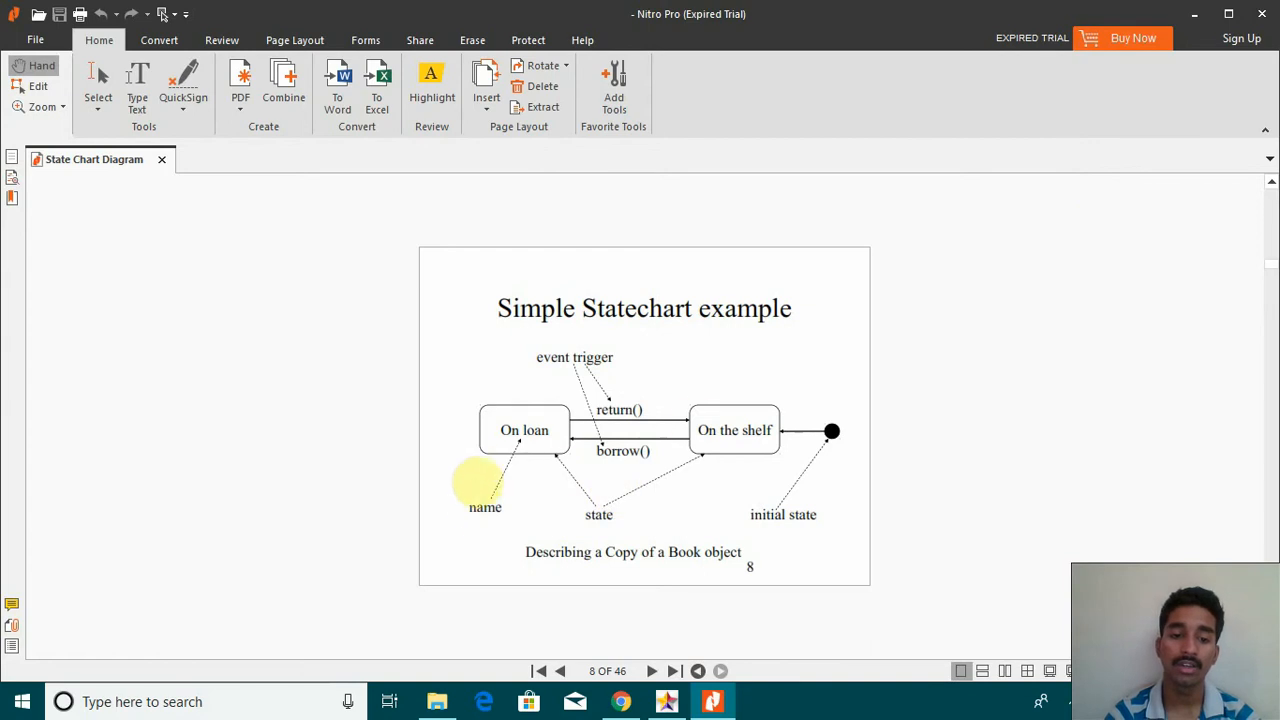
mouse_move(836, 432)
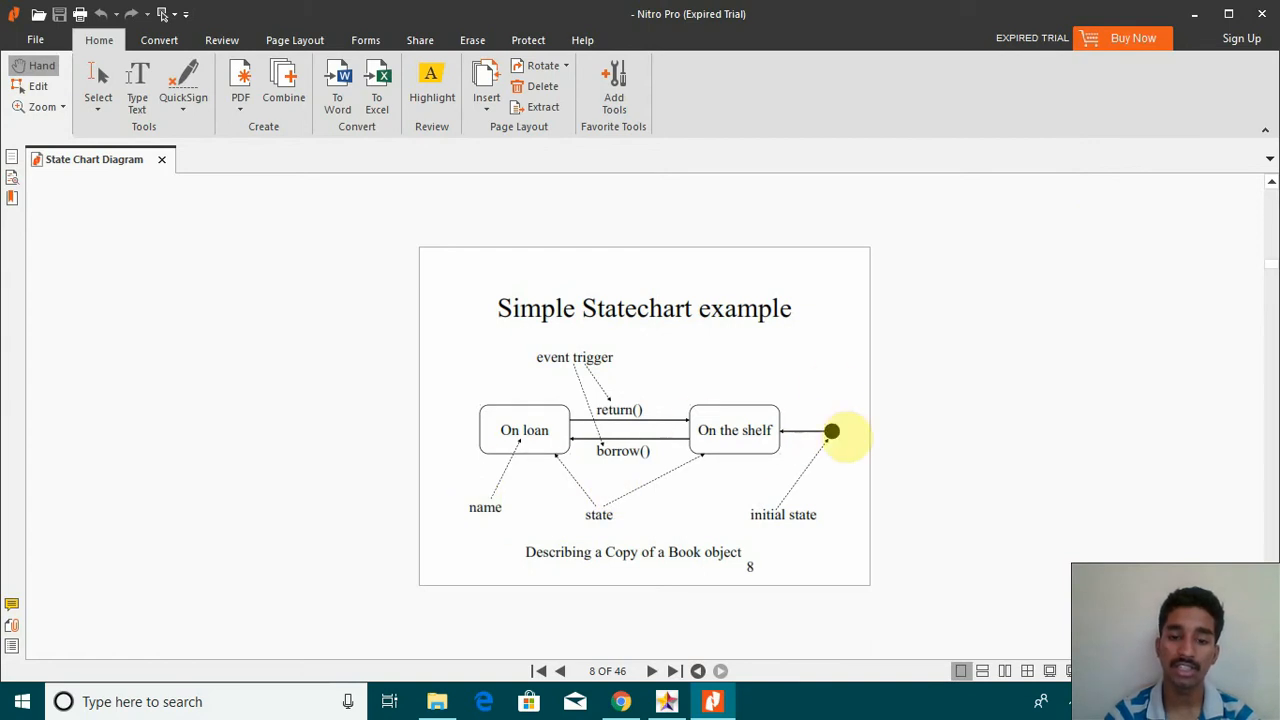
Advance to page 9, the Composite State & Substate slide, and focus the page
left_click(672, 672)
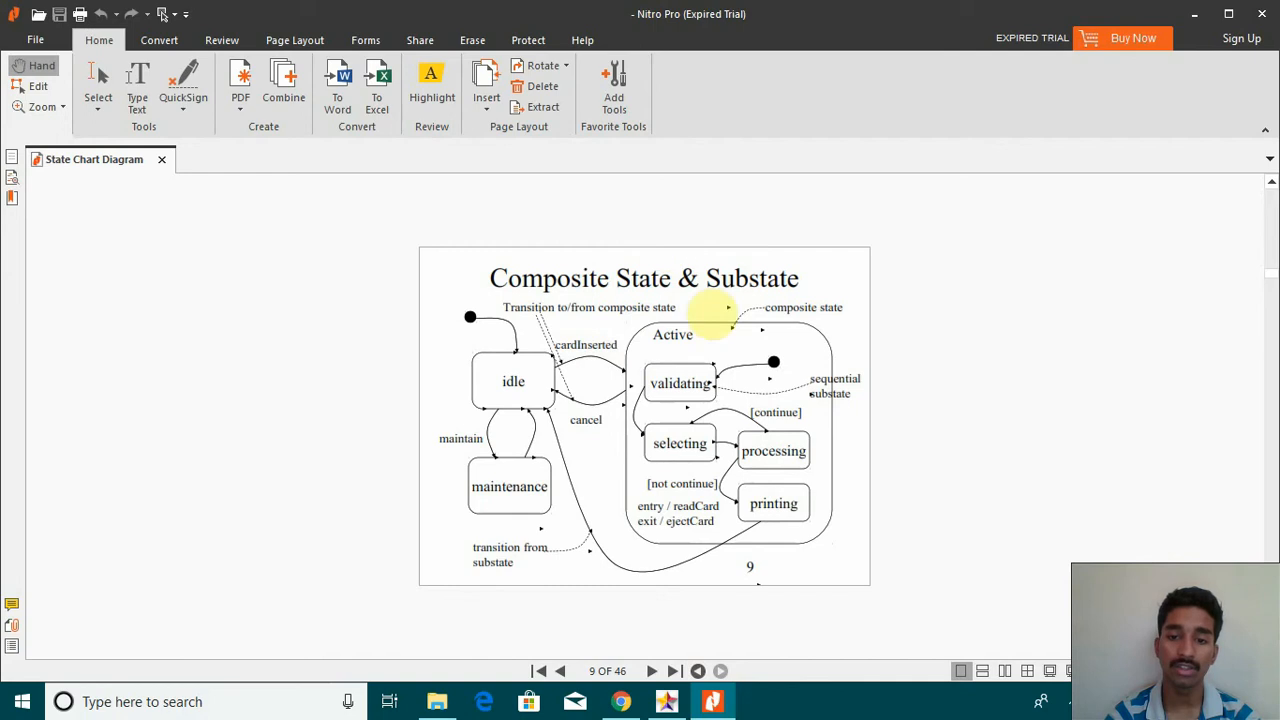
left_click(680, 384)
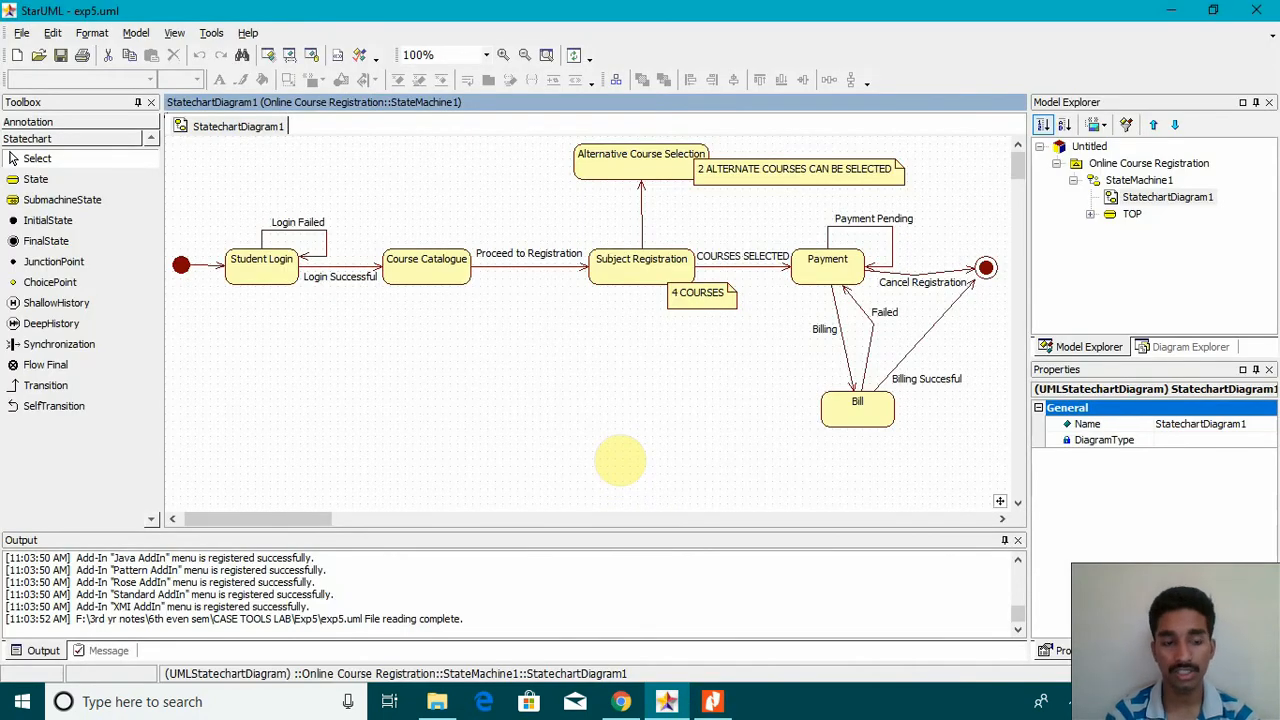
mouse_move(190, 240)
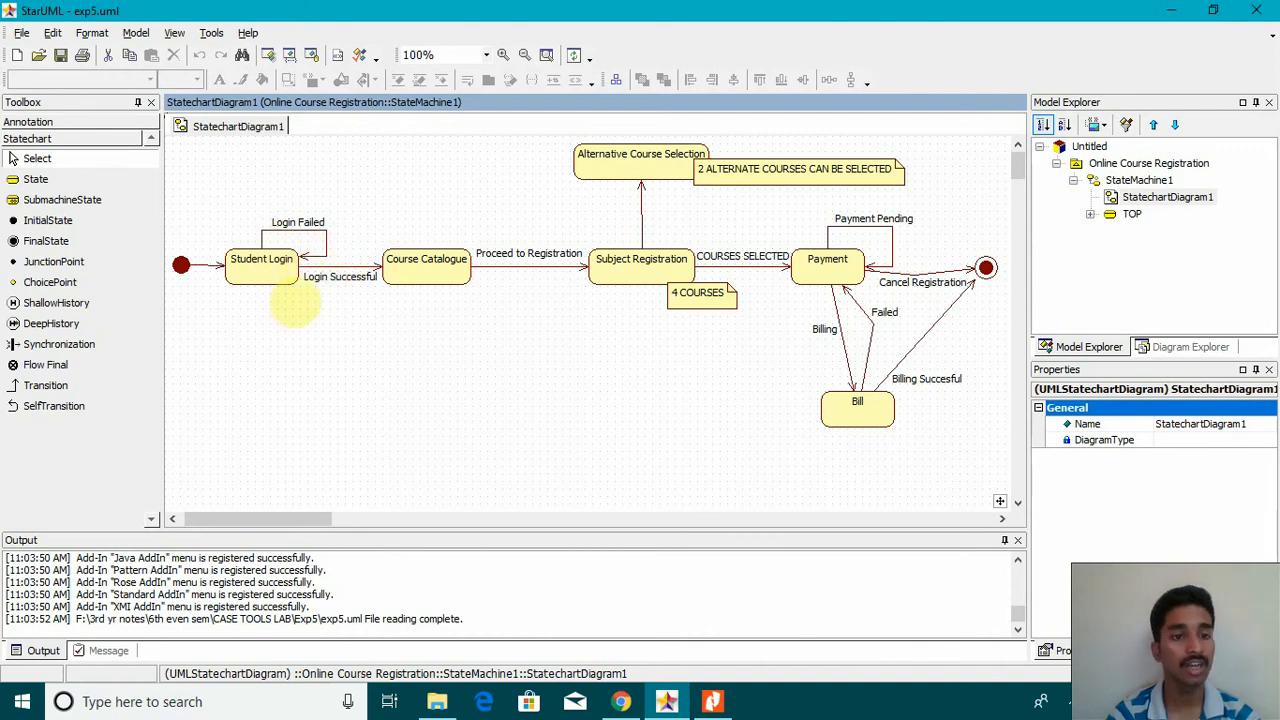
mouse_move(340, 300)
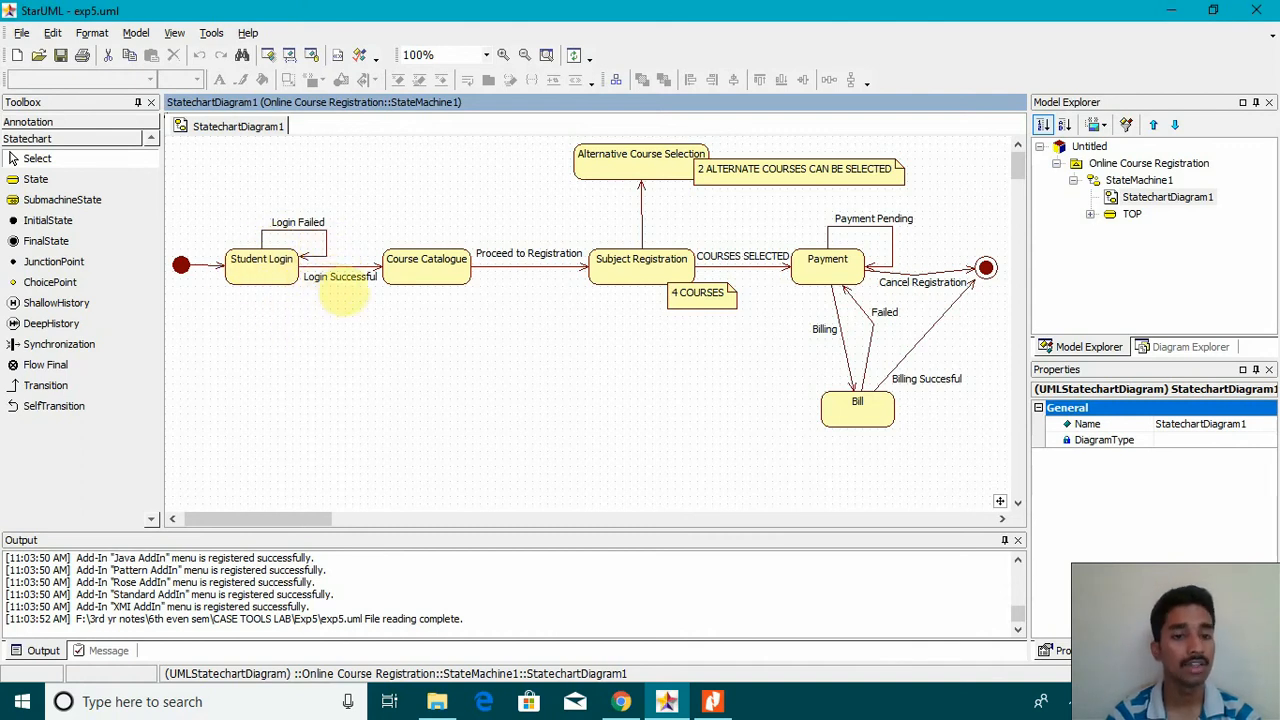
mouse_move(464, 312)
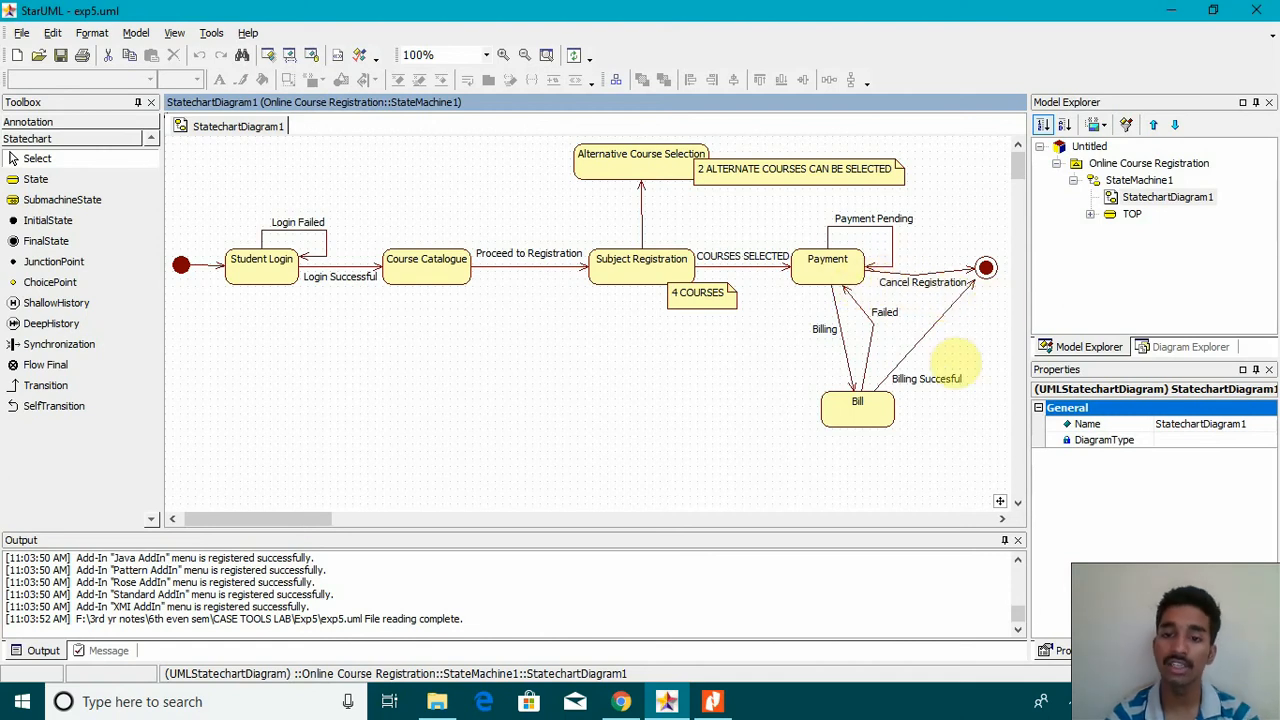
mouse_move(850, 284)
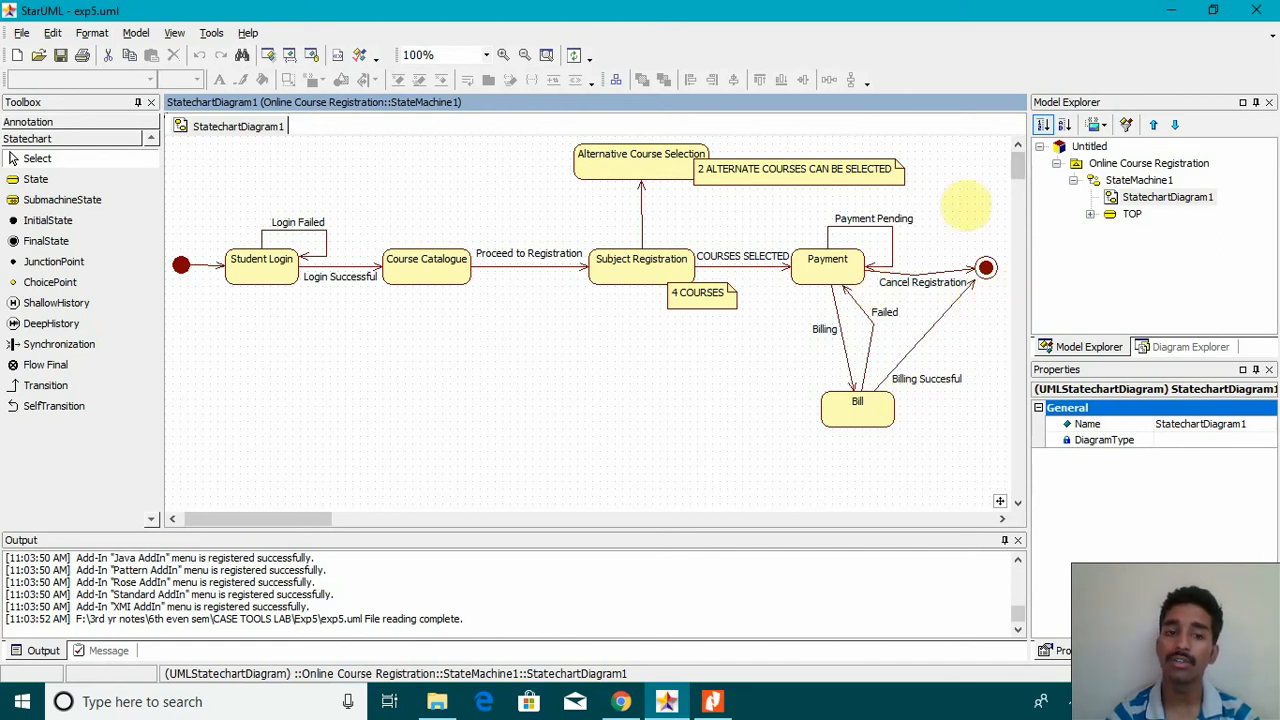
mouse_move(1000, 408)
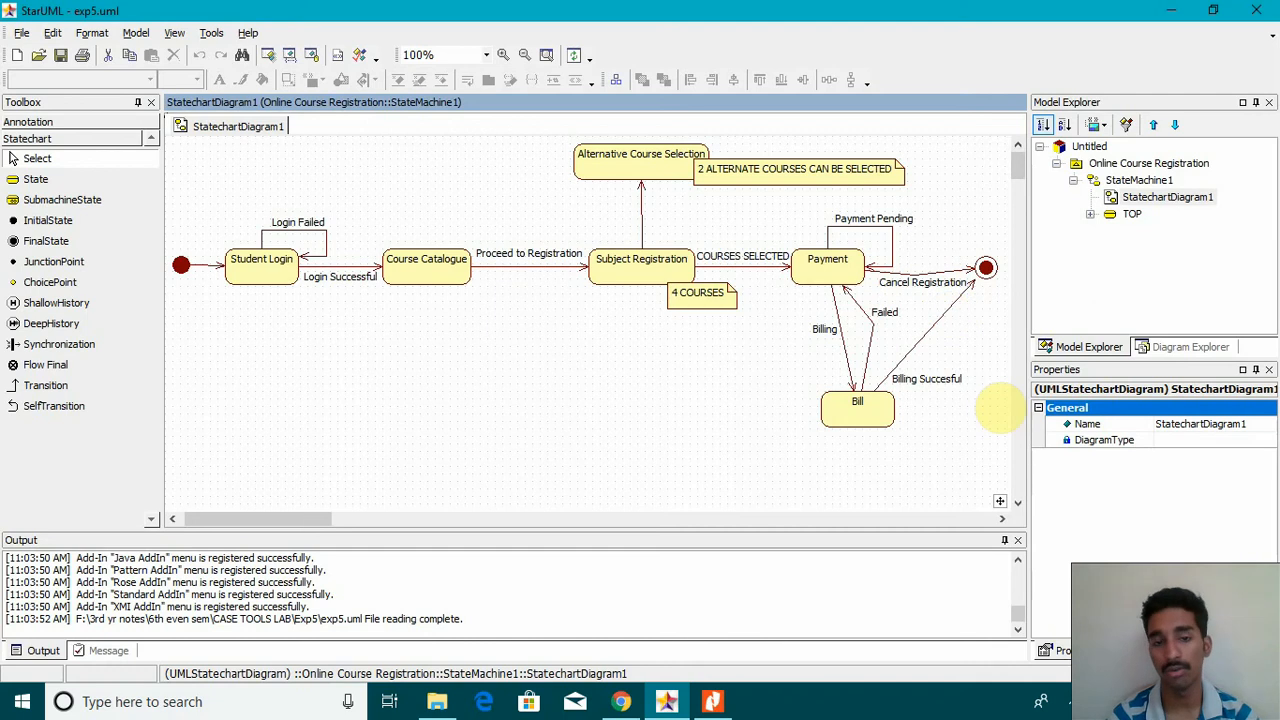